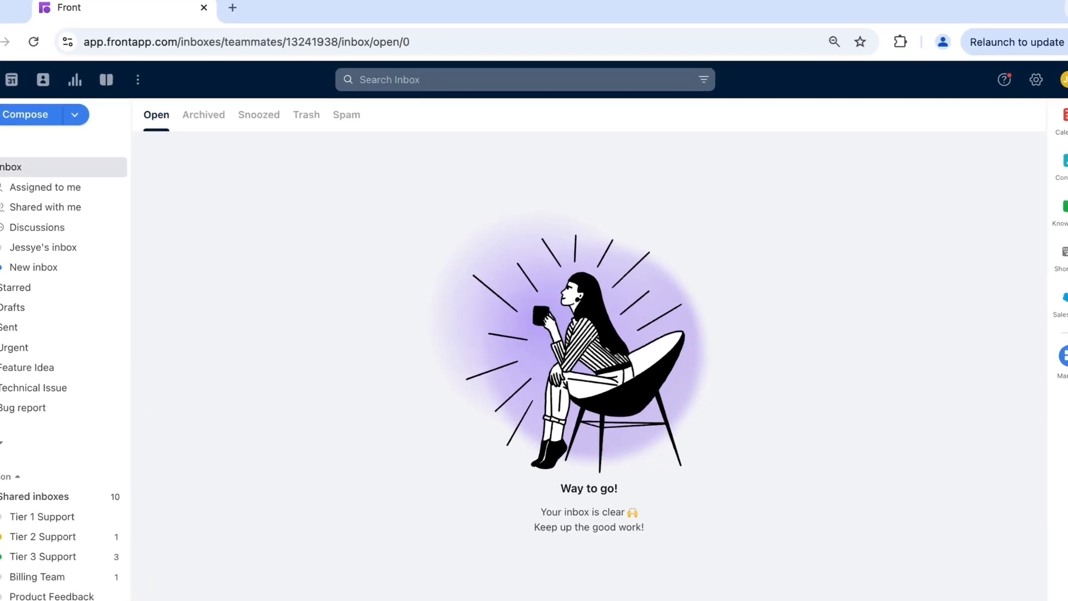
# Begin an inbox search with the query 'help' so recent searches are offered.
pyautogui.click(524, 79)
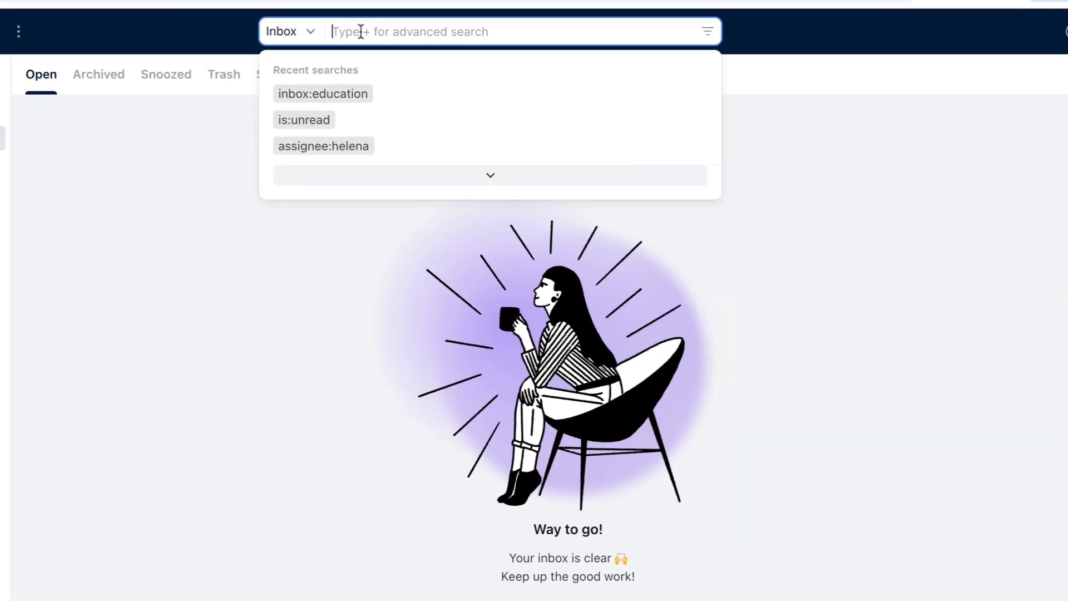
pyautogui.write('hel')
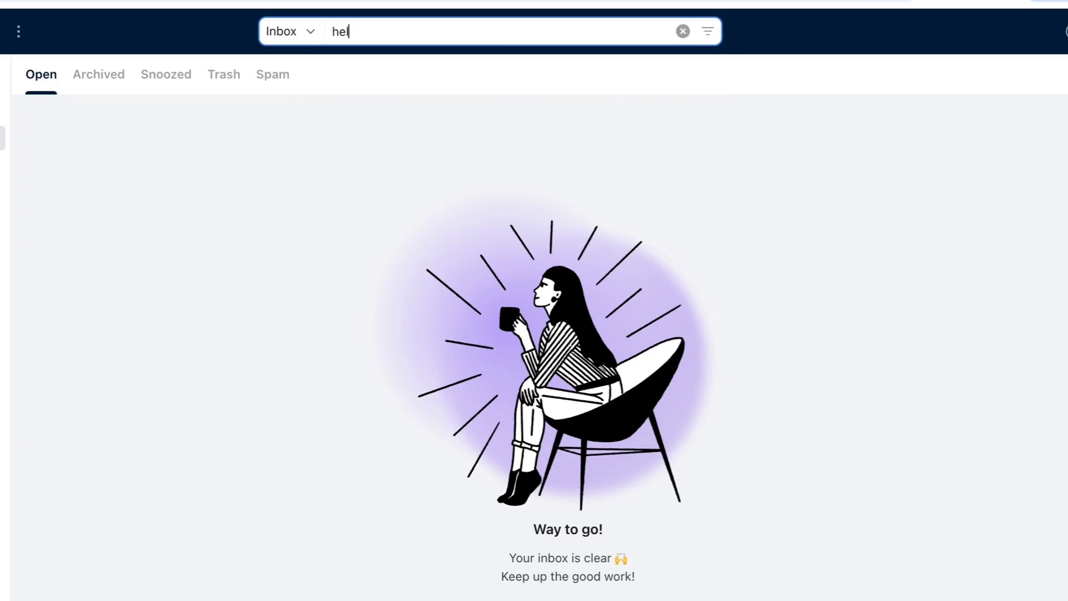
pyautogui.write('p')
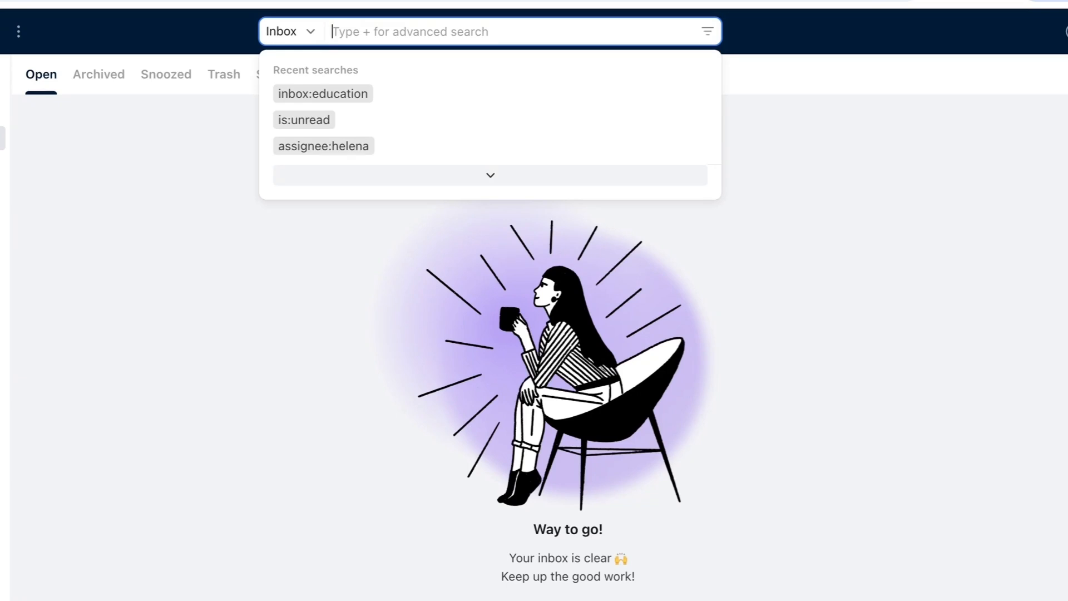
# Try the operators from:, in:, has: and is: to reveal the advanced filter list.
pyautogui.write('from:')
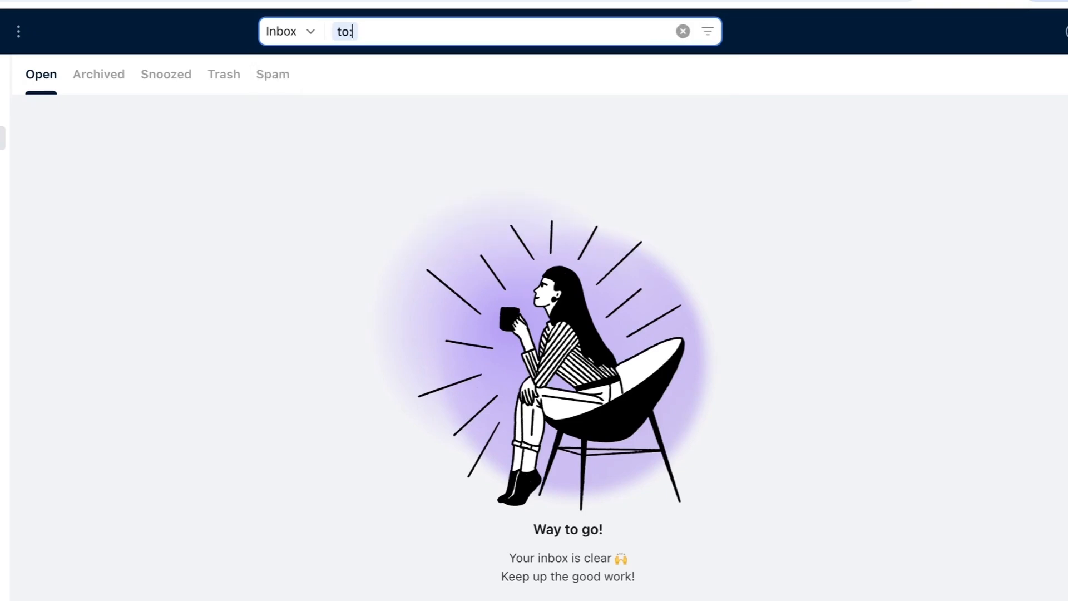
pyautogui.write('in:')
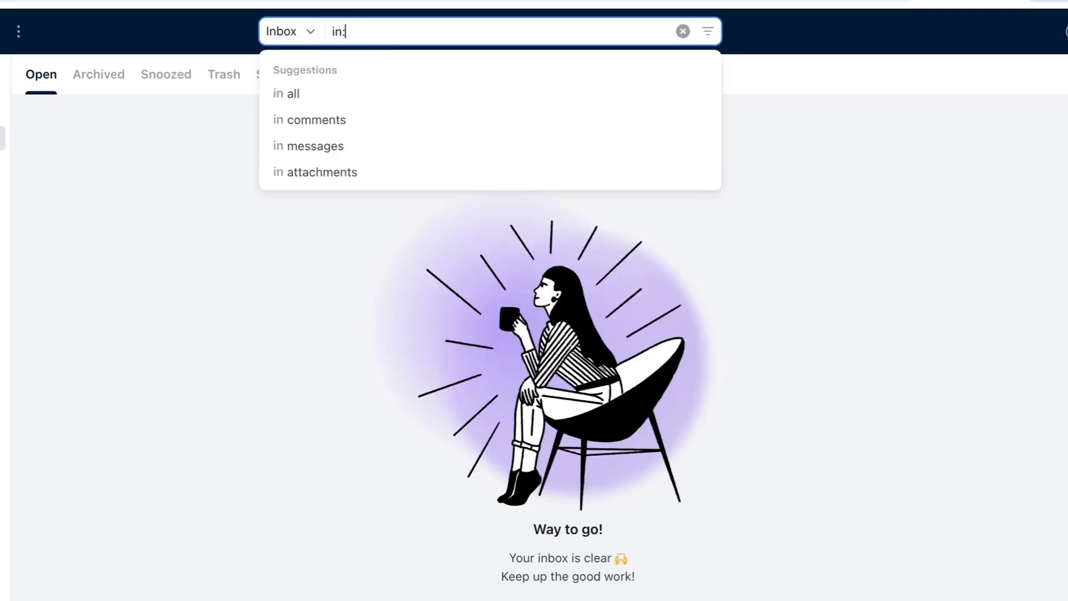
pyautogui.moveTo(298, 98)
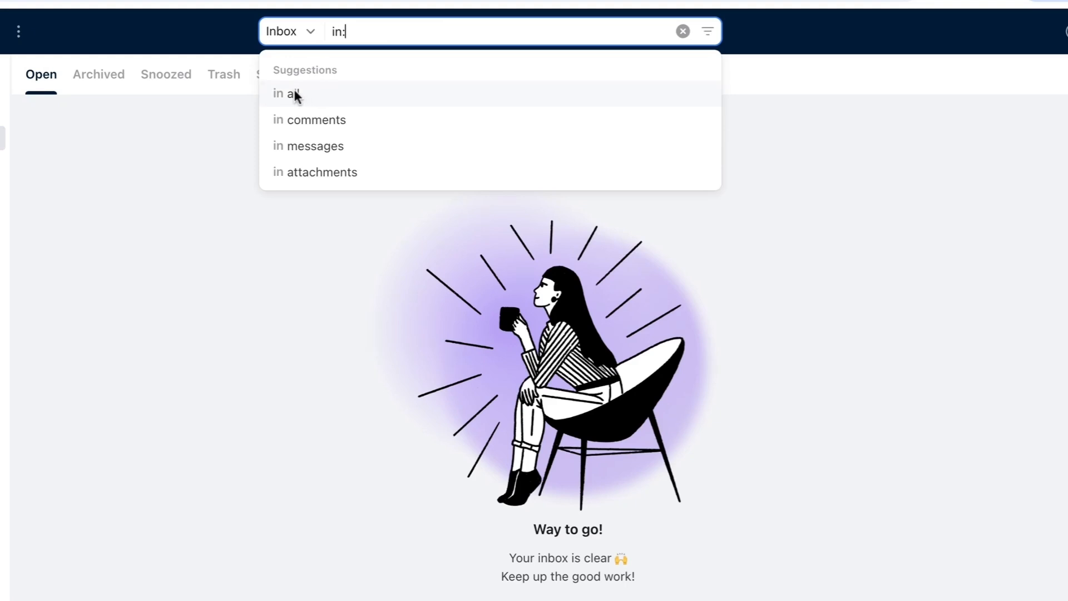
pyautogui.moveTo(358, 82)
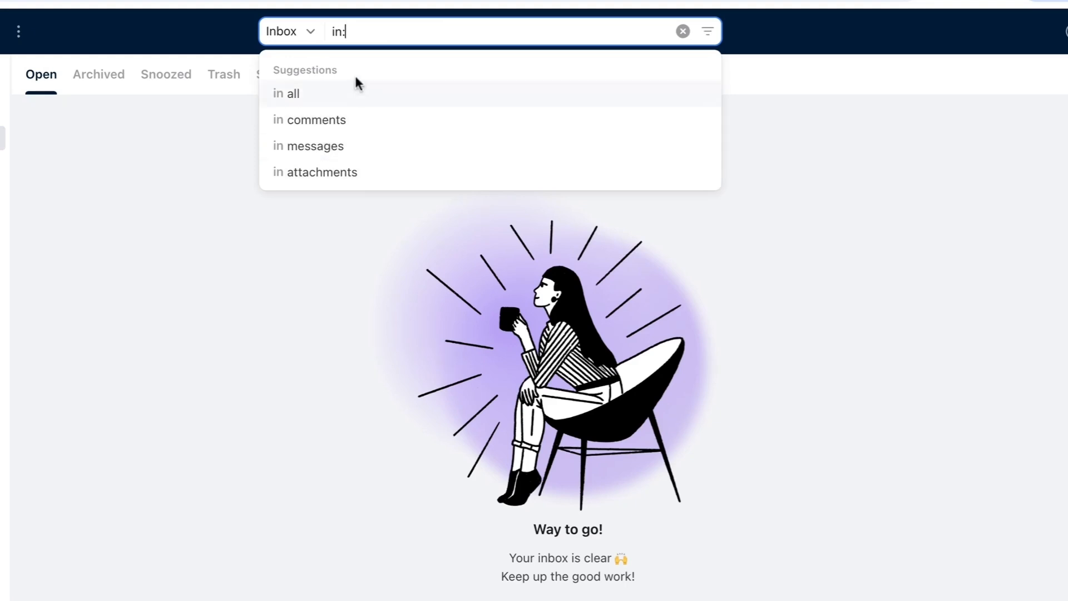
pyautogui.write('has:')
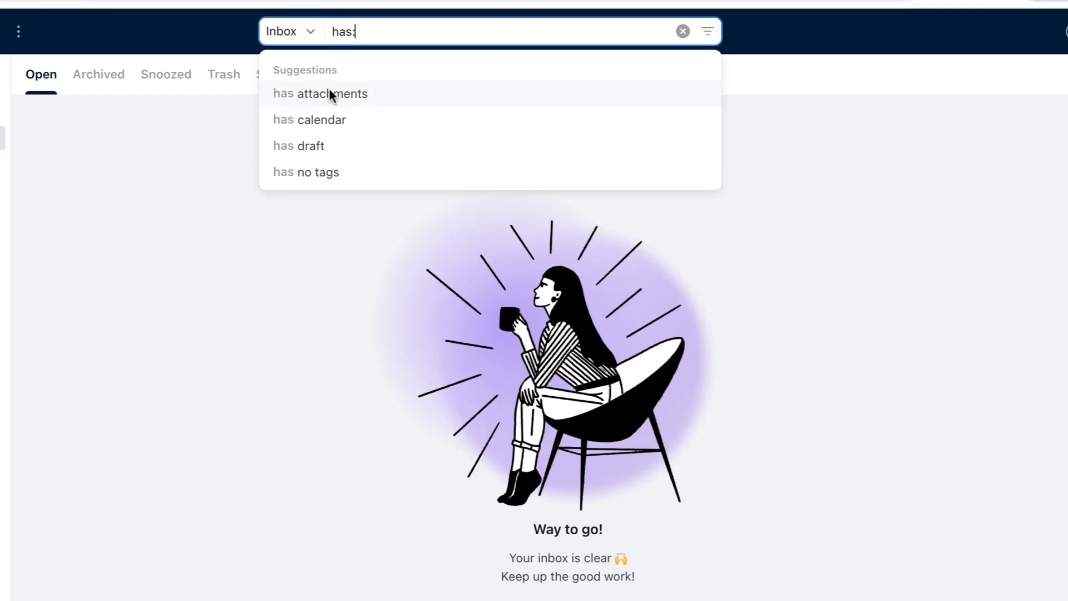
pyautogui.moveTo(360, 56)
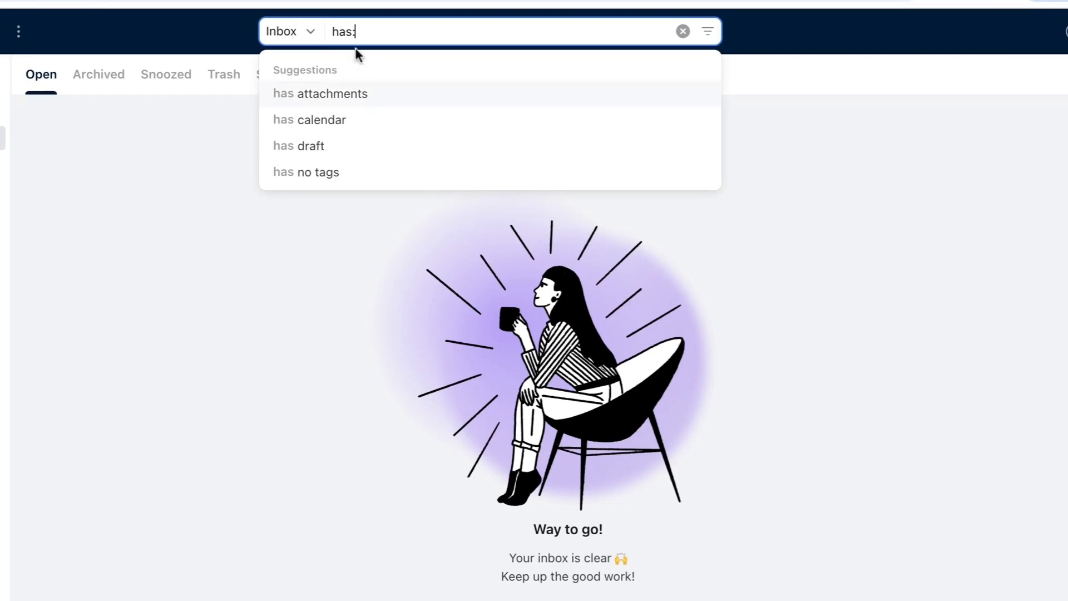
pyautogui.write('is:')
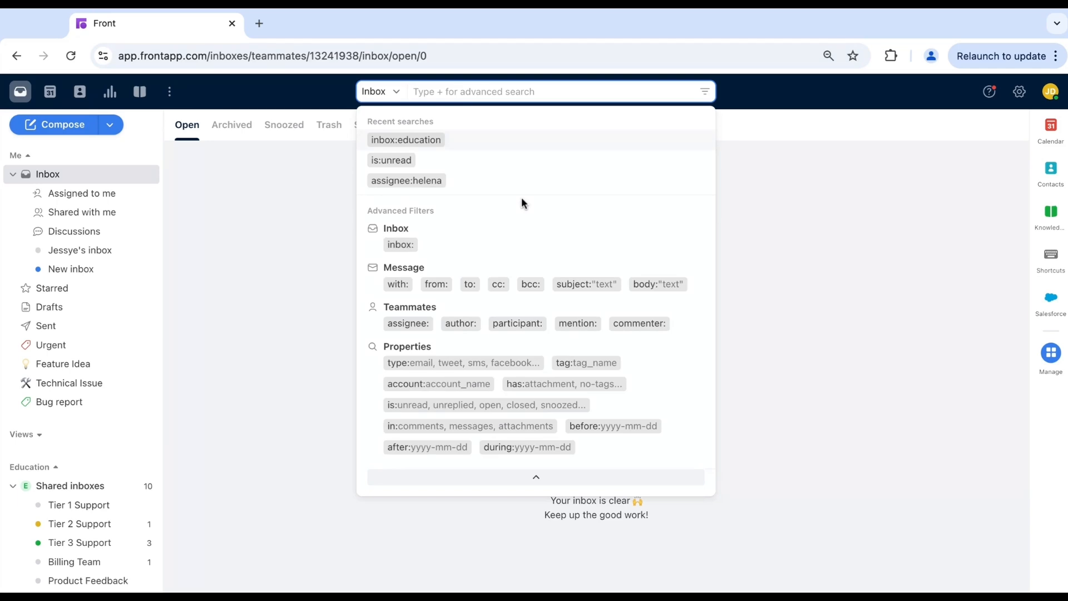
pyautogui.moveTo(490, 476)
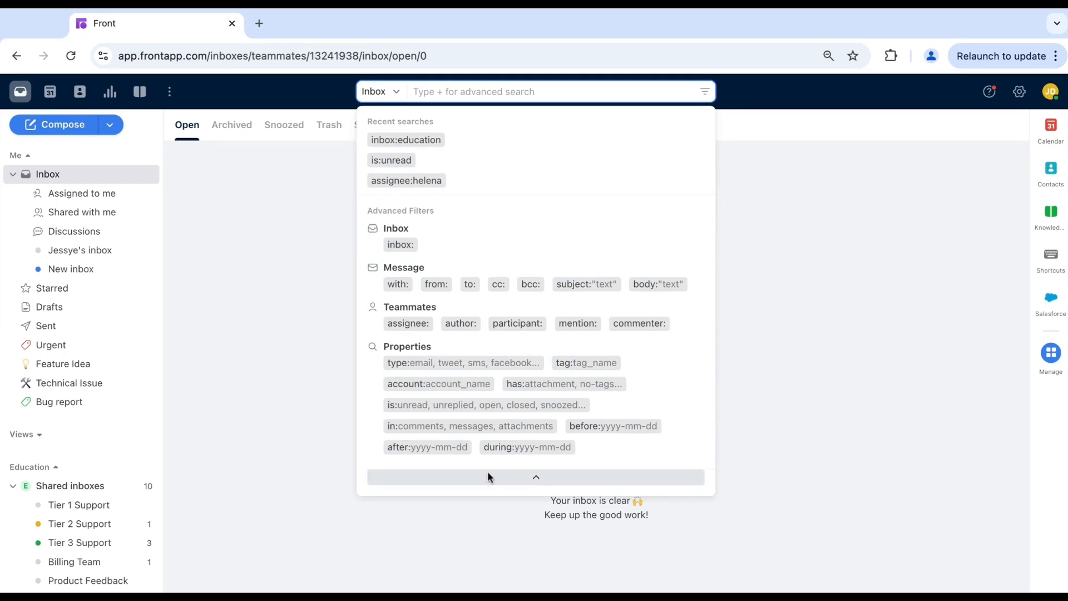
pyautogui.moveTo(449, 91)
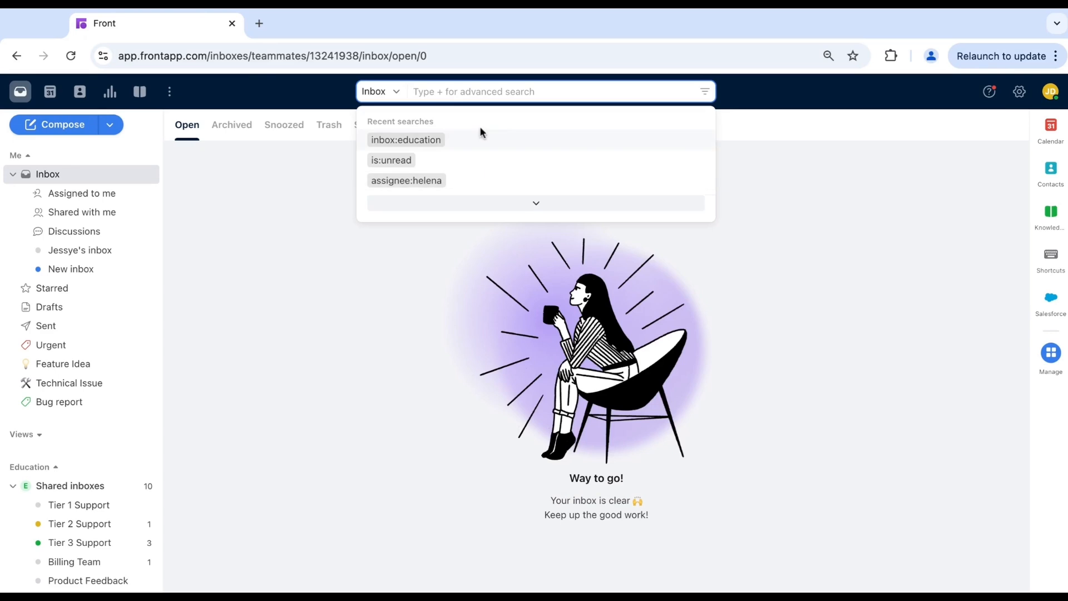
pyautogui.moveTo(461, 91)
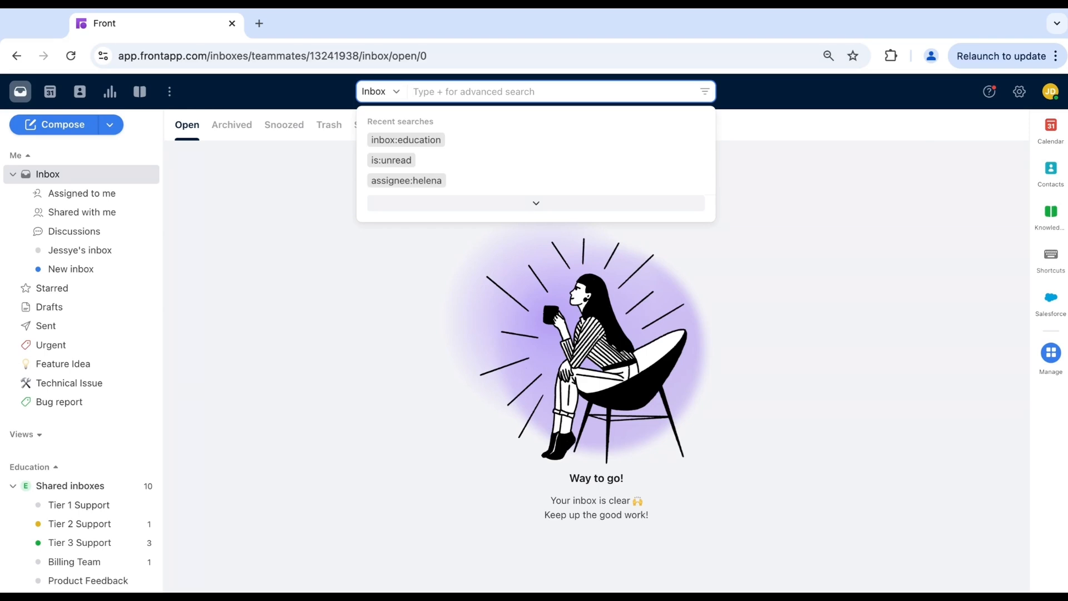
# Search All inboxes for tag: Delayed Shipment, returning the one order inquiry.
pyautogui.click(380, 92)
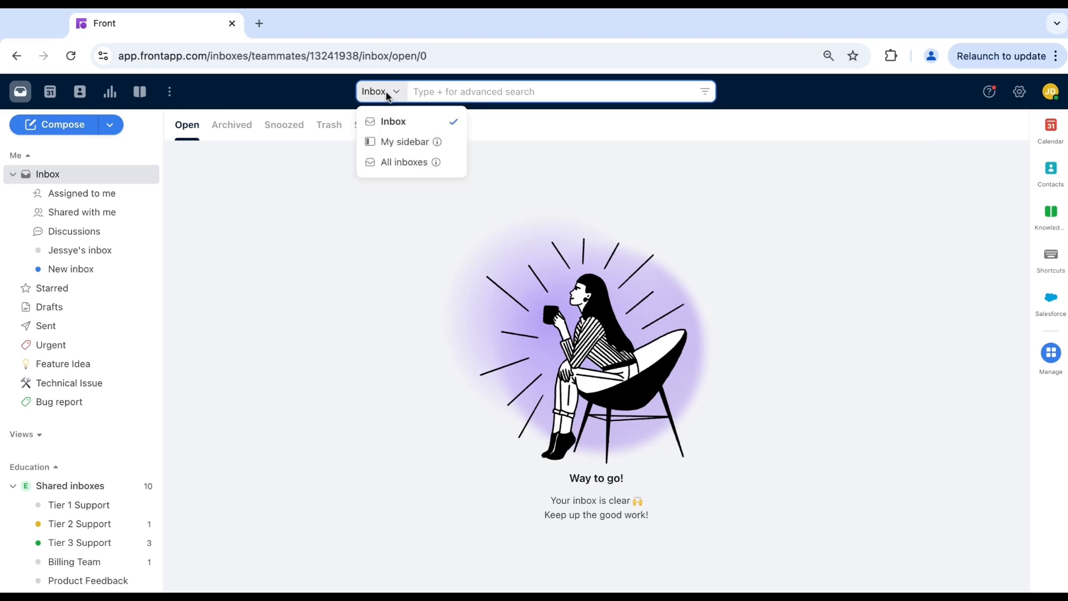
pyautogui.click(405, 163)
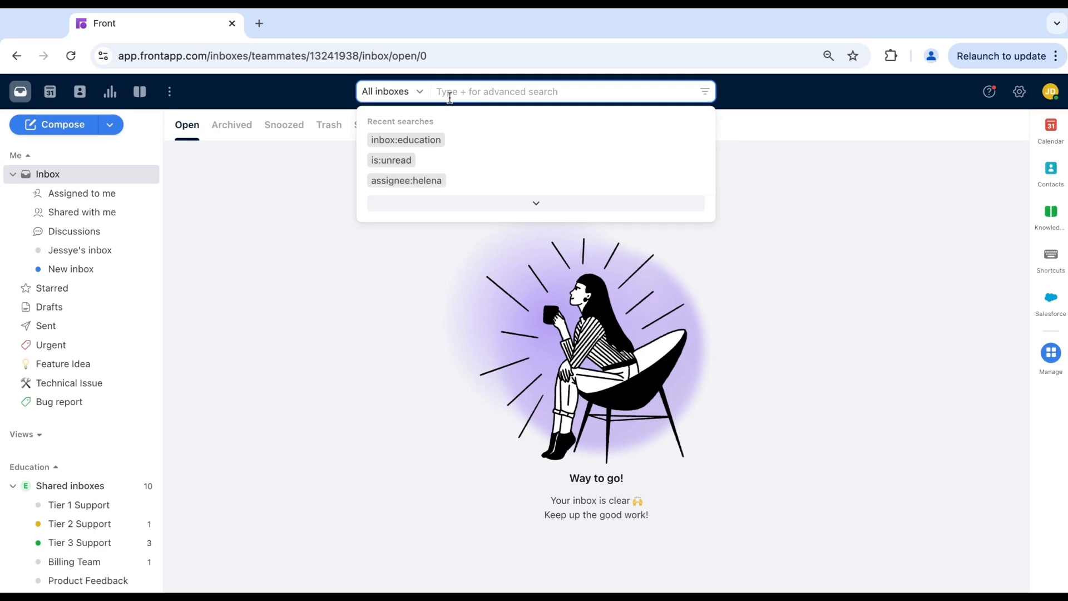
pyautogui.write('tag:ship')
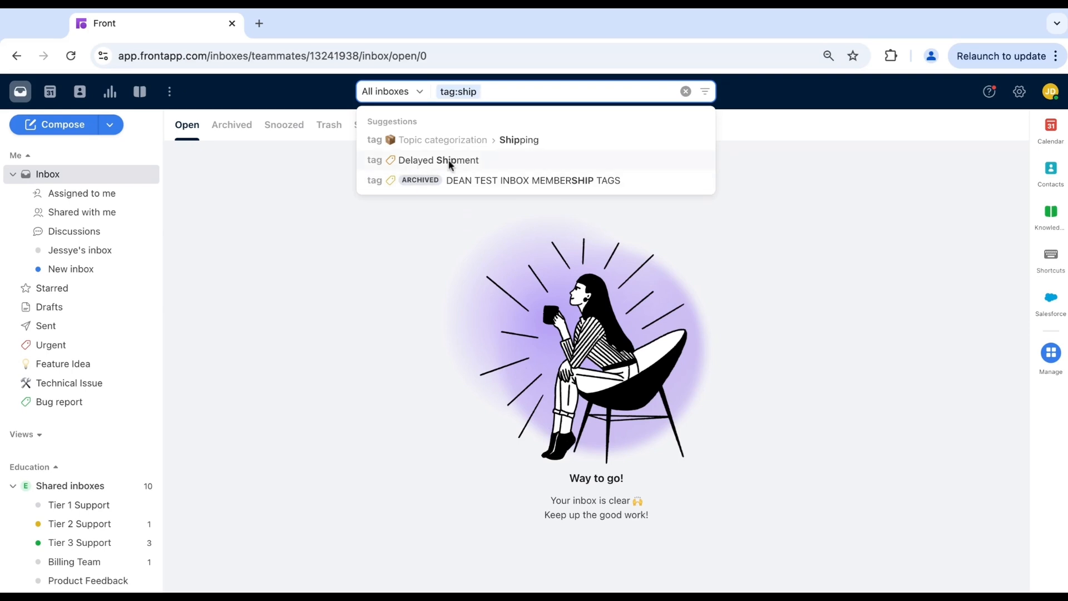
pyautogui.click(436, 160)
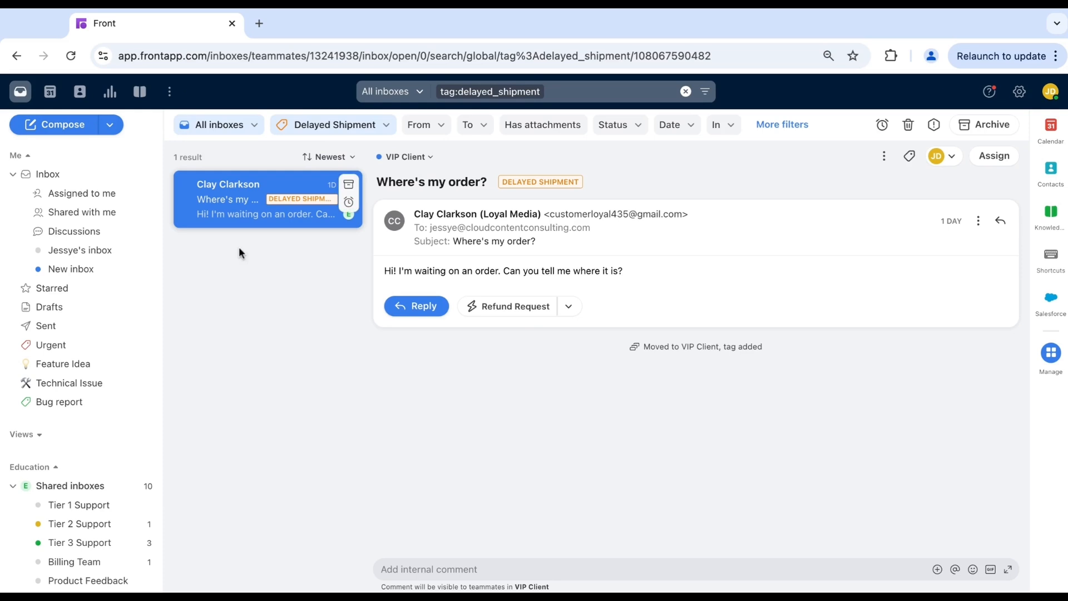
pyautogui.moveTo(545, 106)
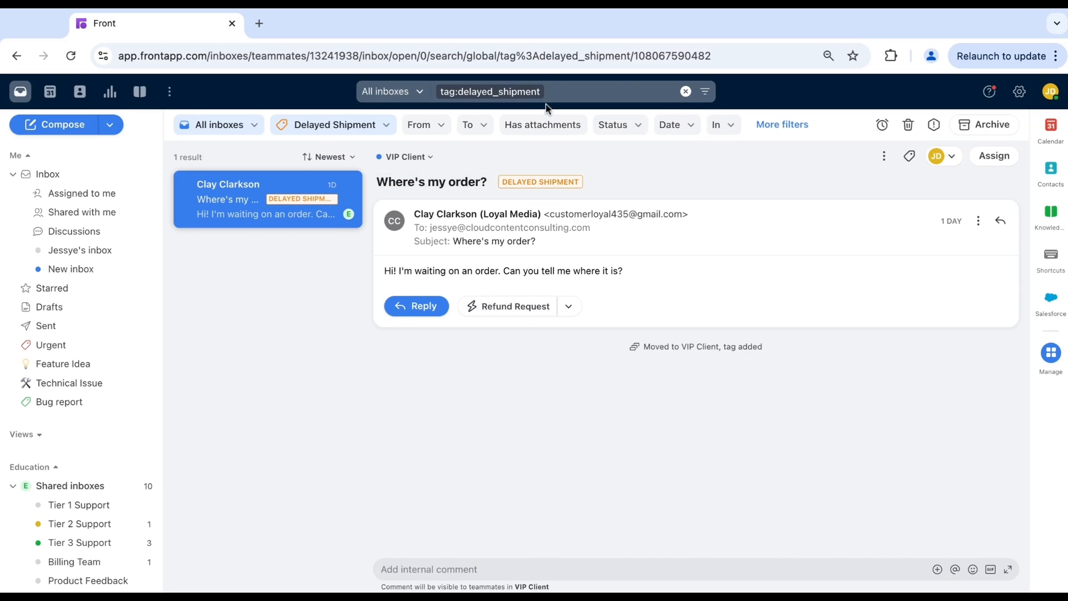
# Add inbox: VIP Client to the query, keeping the single Delayed Shipment result.
pyautogui.click(552, 91)
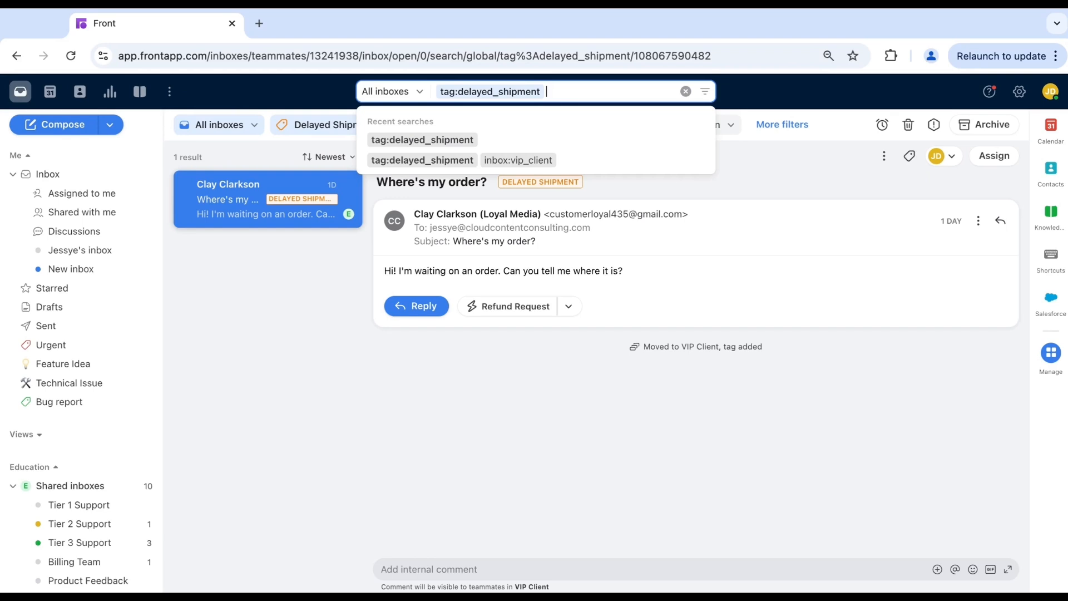
pyautogui.write('inbox:')
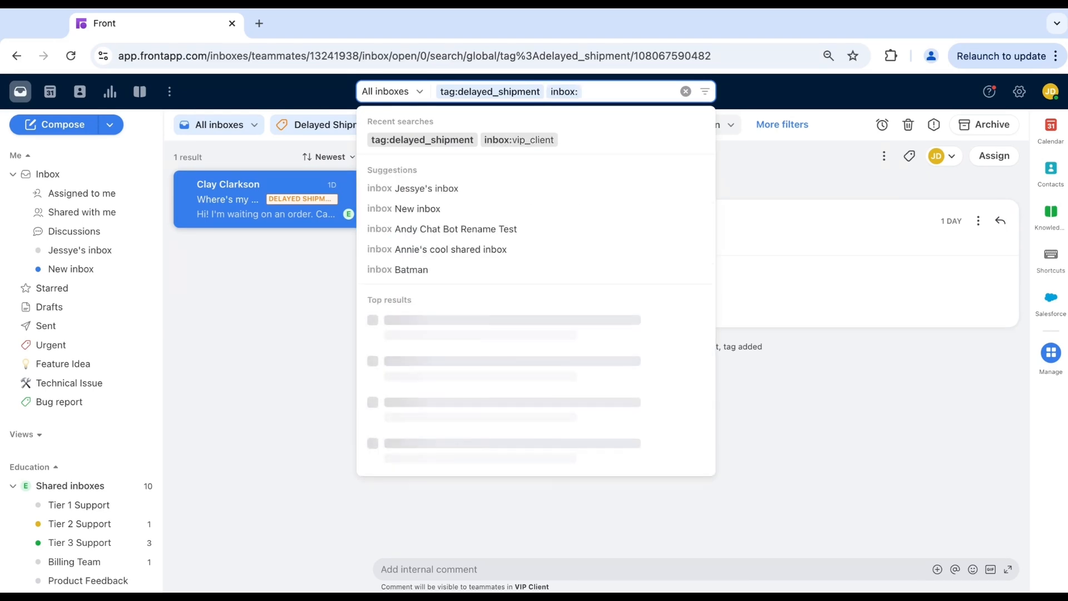
pyautogui.write('vip')
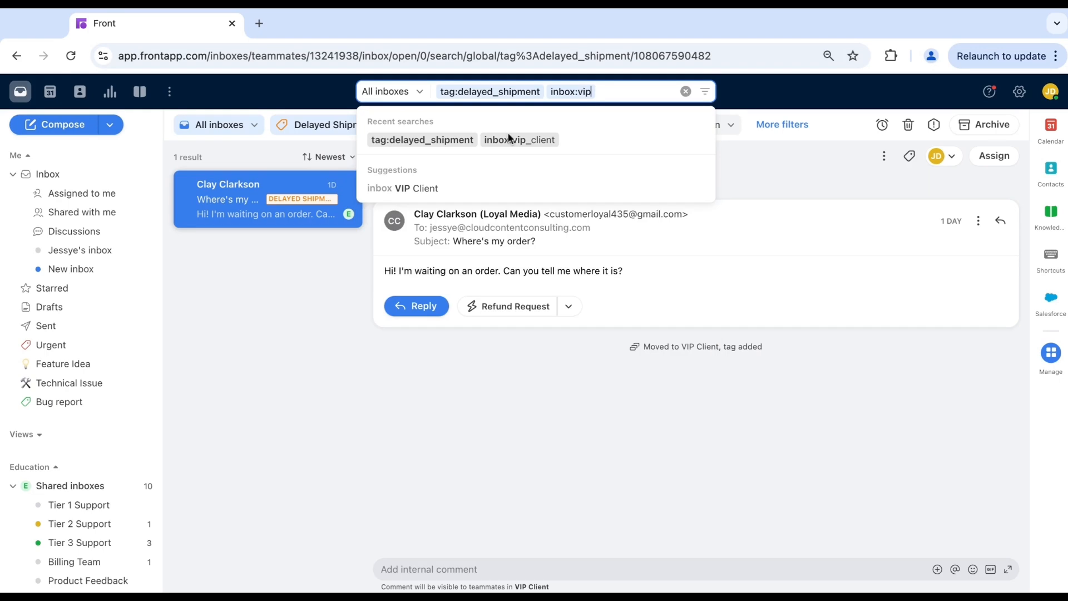
pyautogui.click(519, 140)
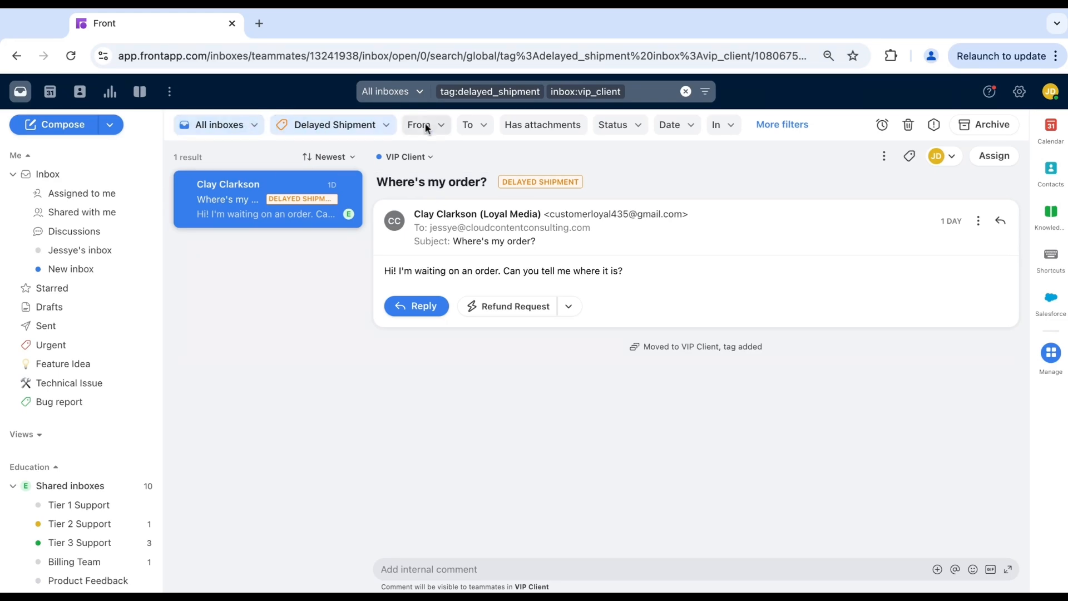
pyautogui.click(612, 125)
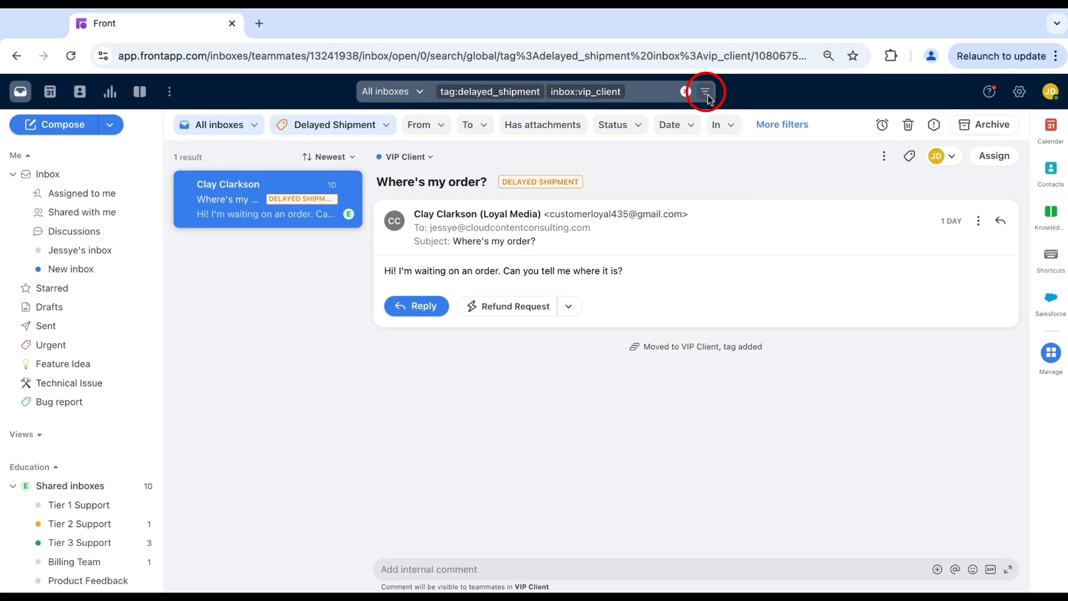
# Review the detailed filter form with More filters, then clear the search back to the empty inbox.
pyautogui.click(706, 91)
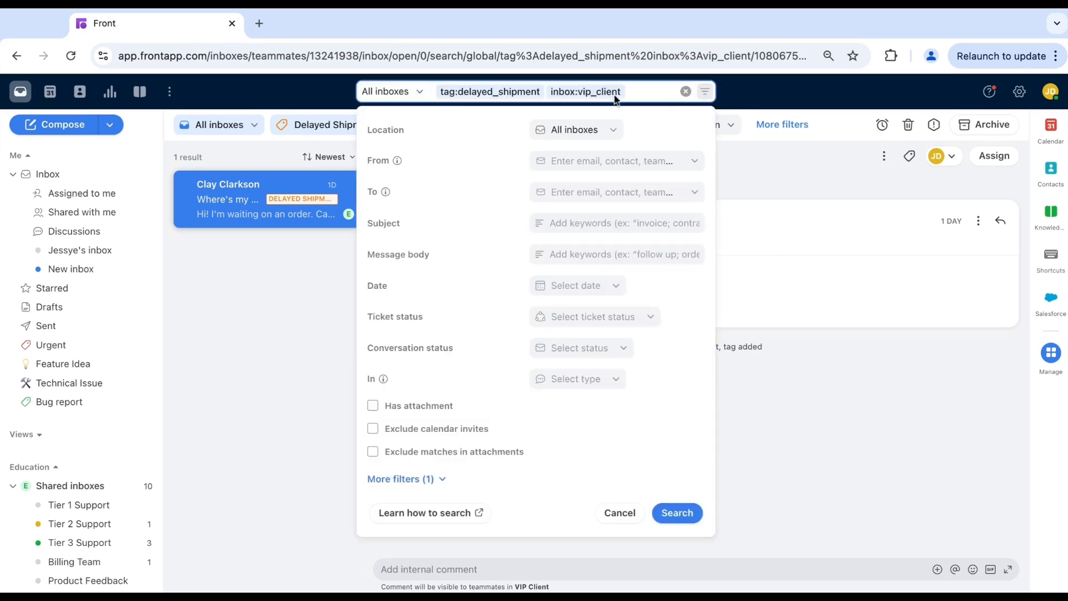
pyautogui.moveTo(468, 398)
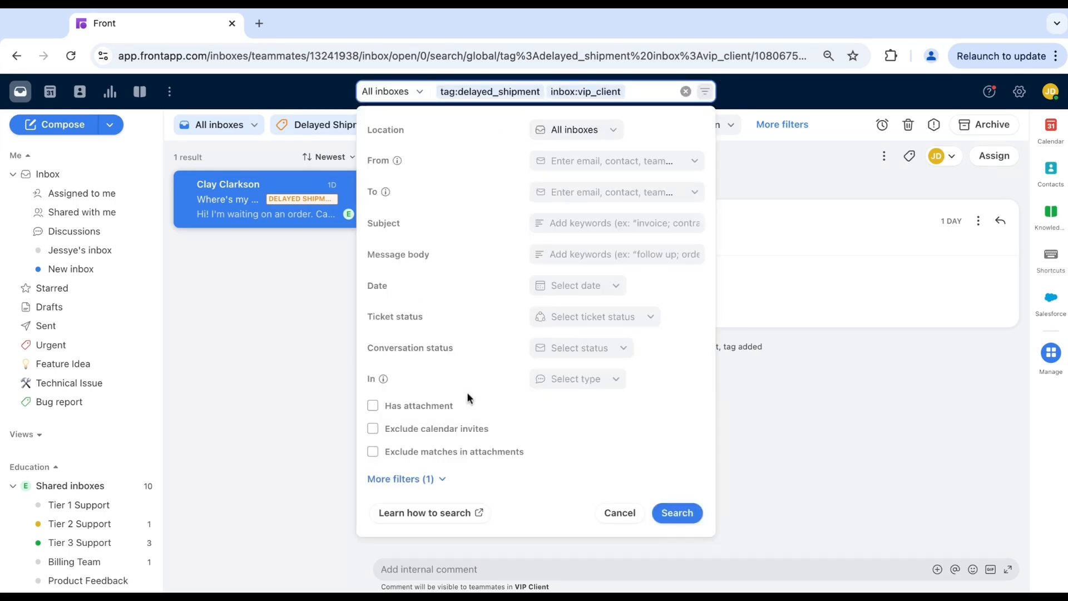
pyautogui.click(401, 479)
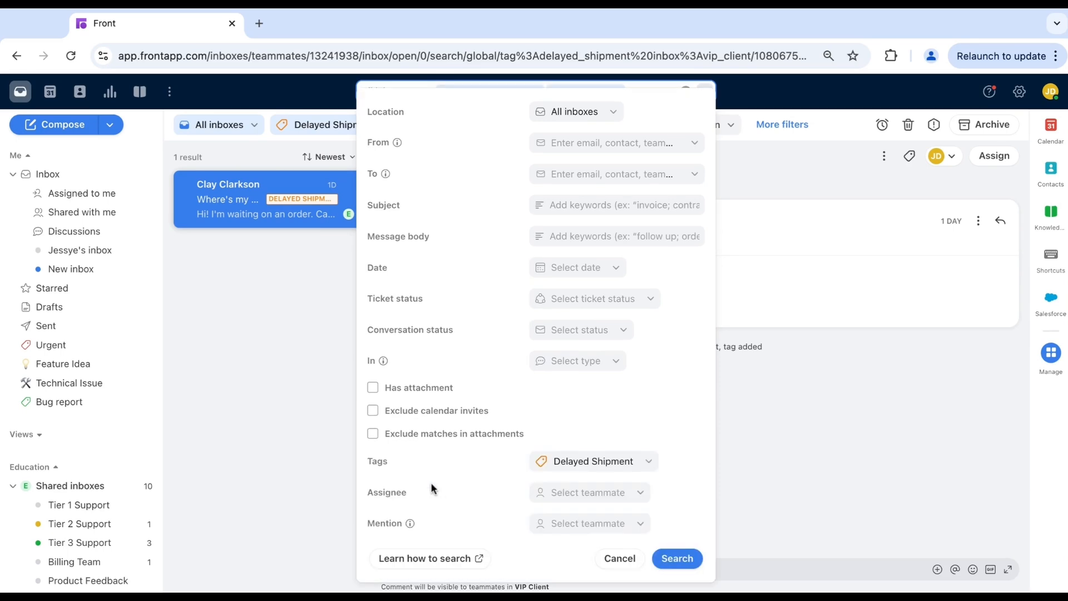
pyautogui.scroll(-3)
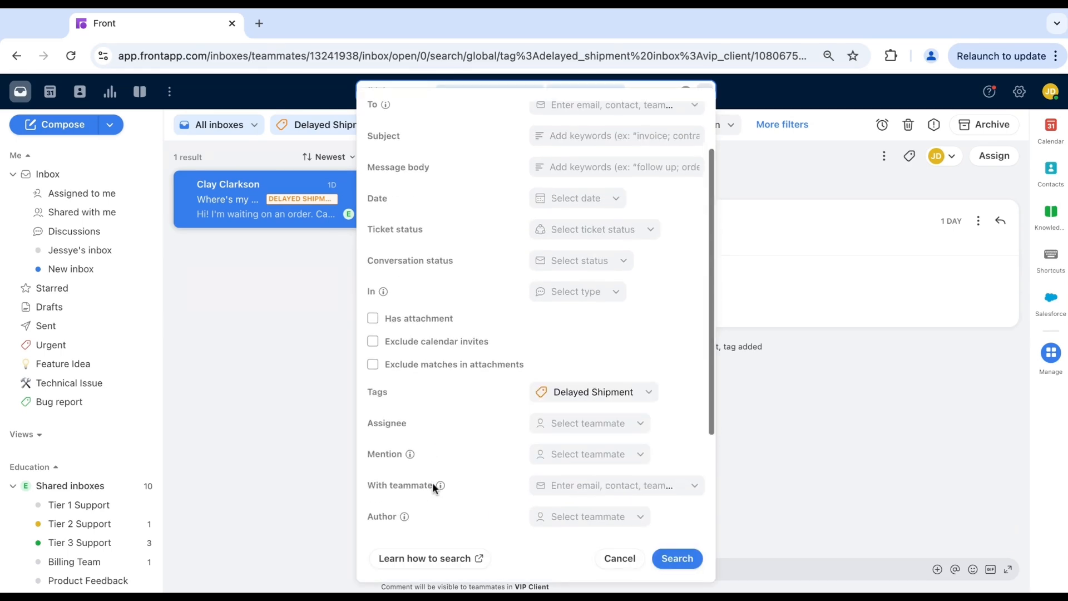
pyautogui.scroll(-3)
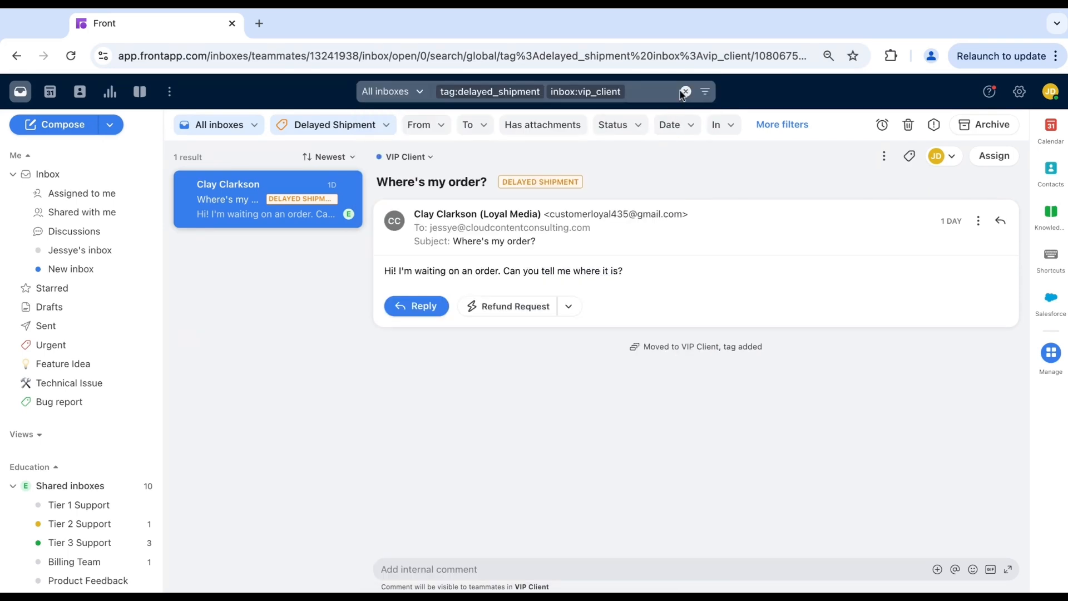
pyautogui.click(686, 91)
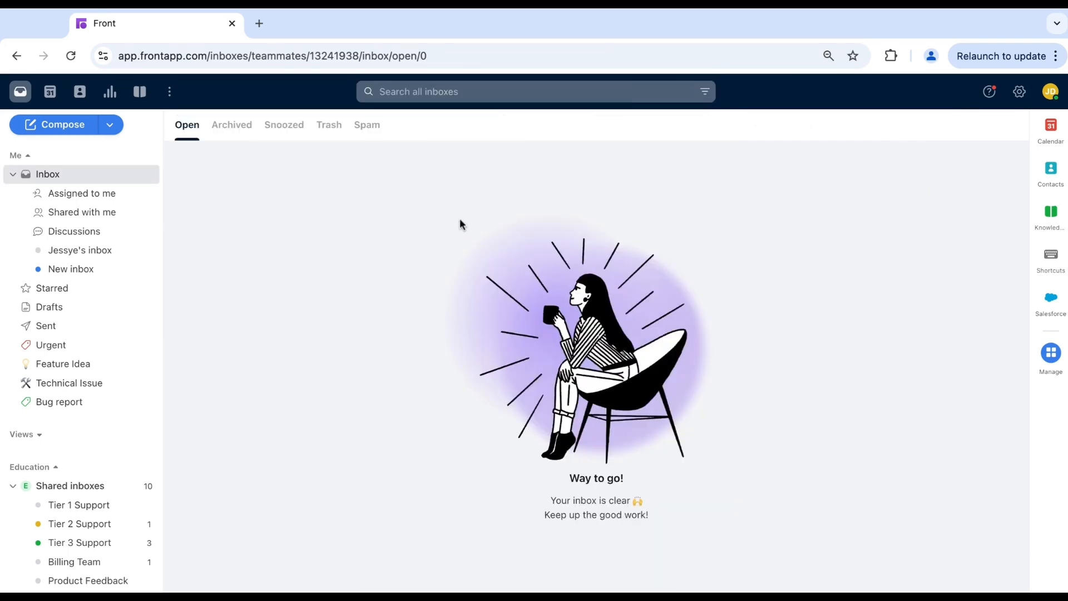